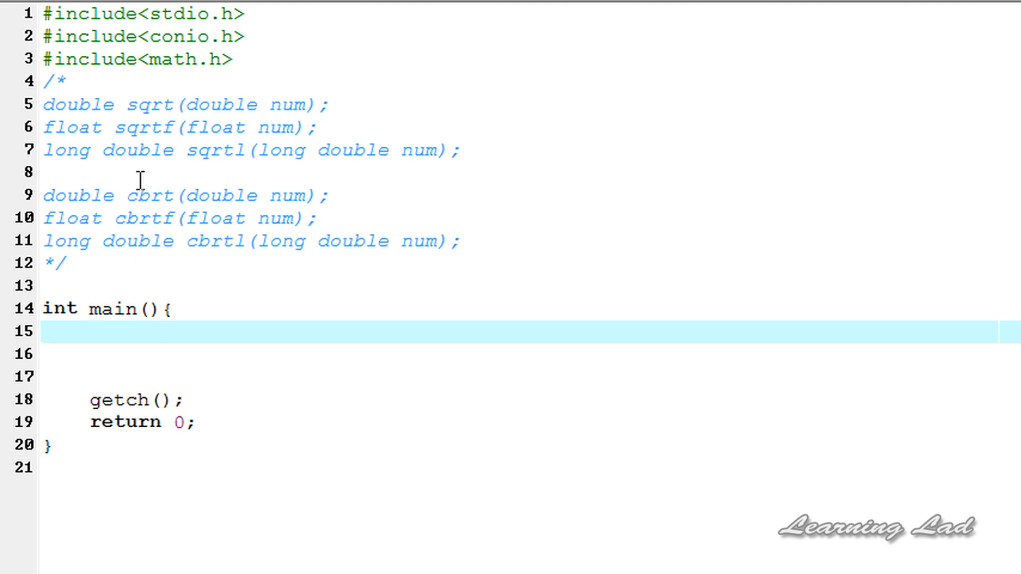
Review the math.h declarations of sqrt, sqrtf, sqrtl and cbrt, cbrtf, cbrtl.
double_click(149, 105)
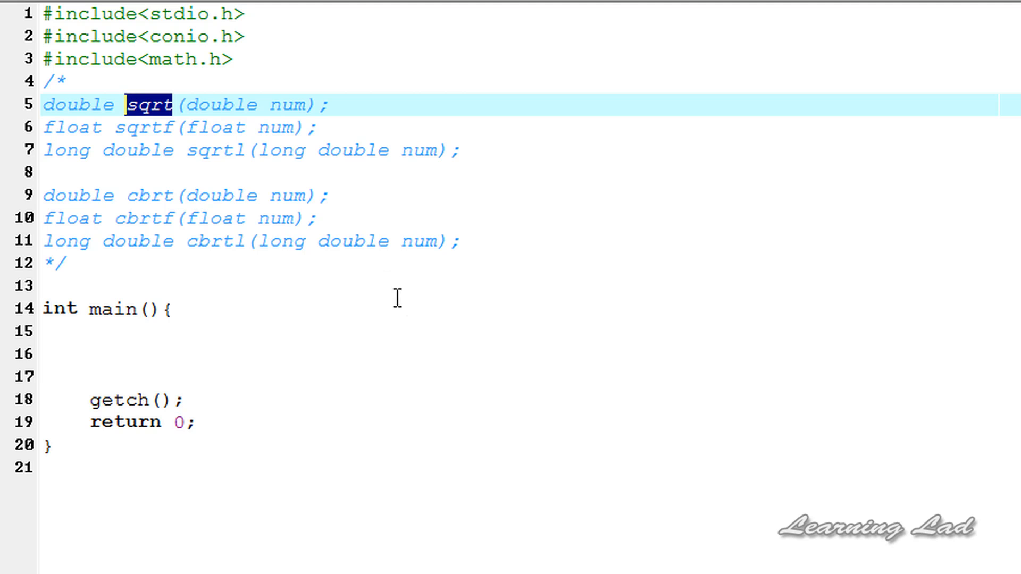
mouse_move(172, 199)
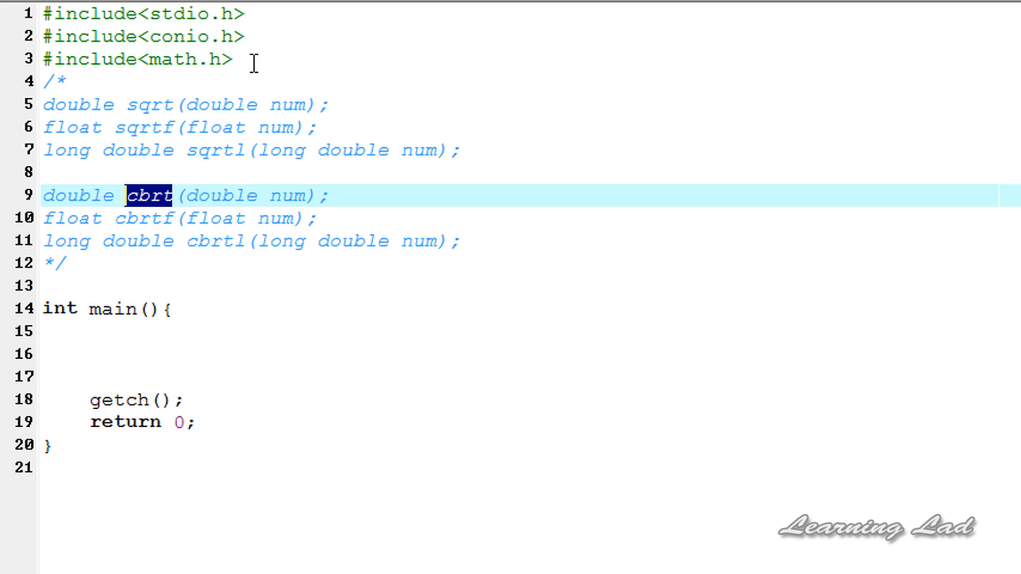
left_click(230, 60)
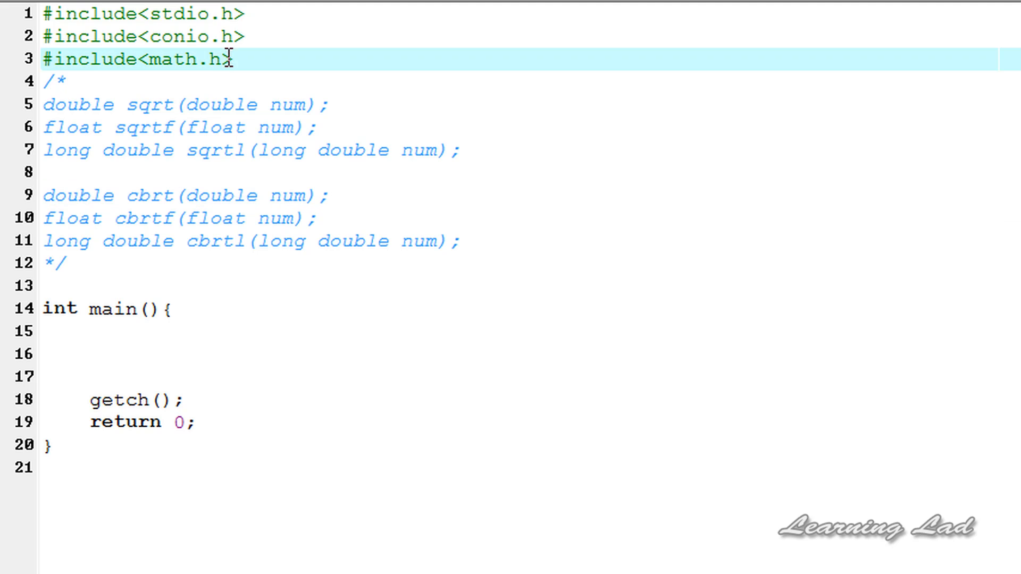
double_click(182, 59)
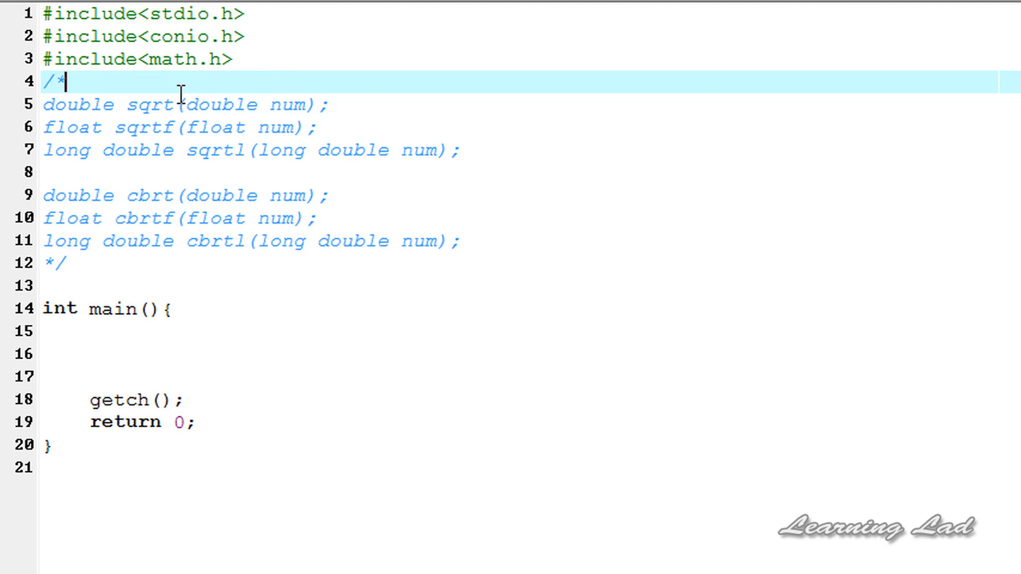
mouse_move(524, 153)
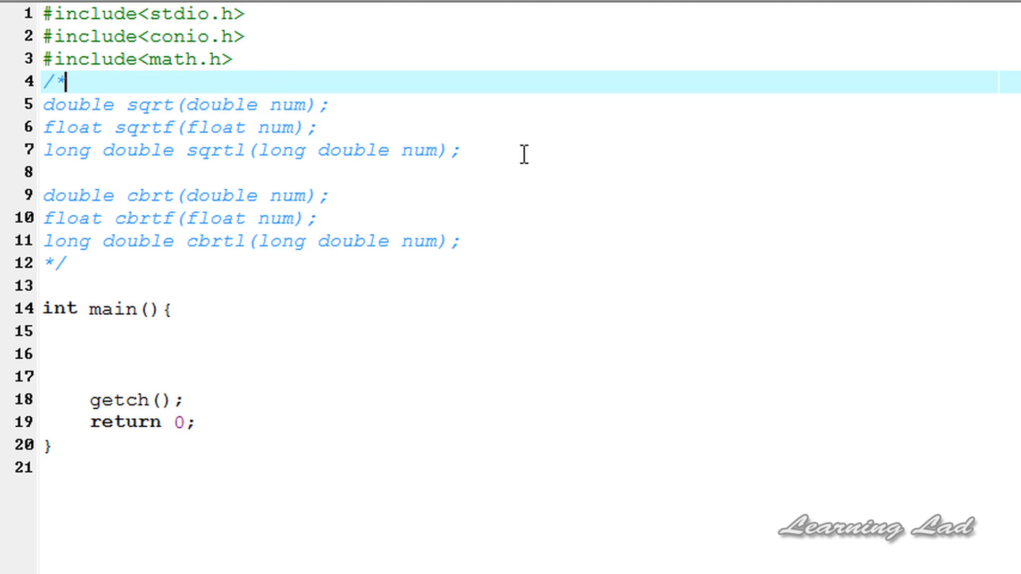
left_click(203, 104)
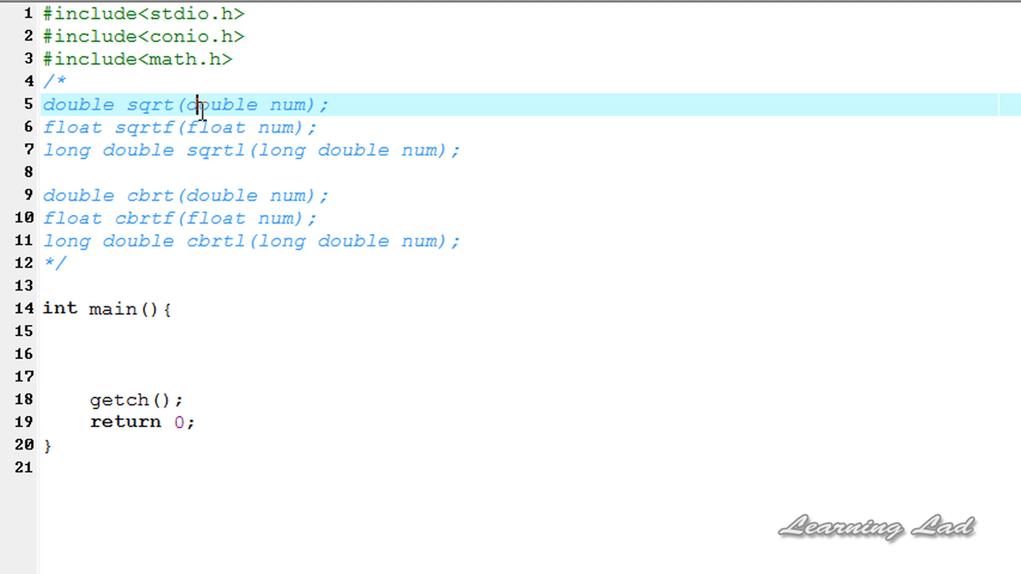
mouse_move(245, 150)
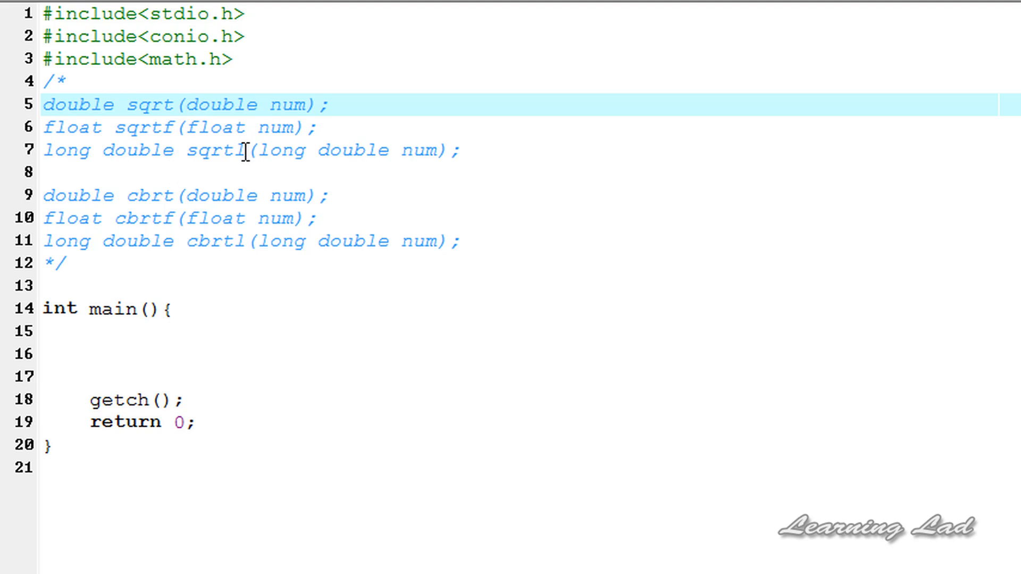
mouse_move(181, 132)
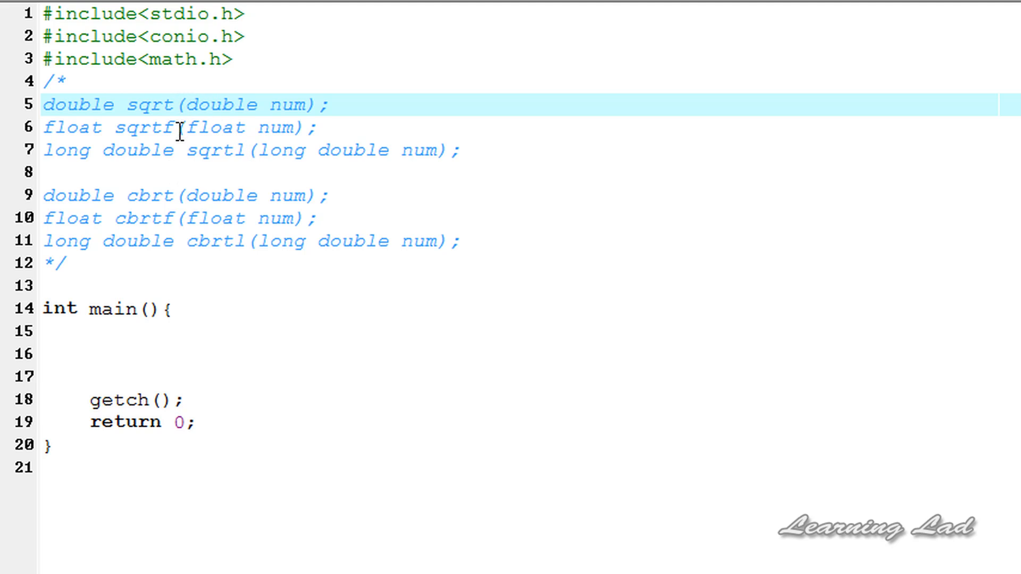
double_click(145, 127)
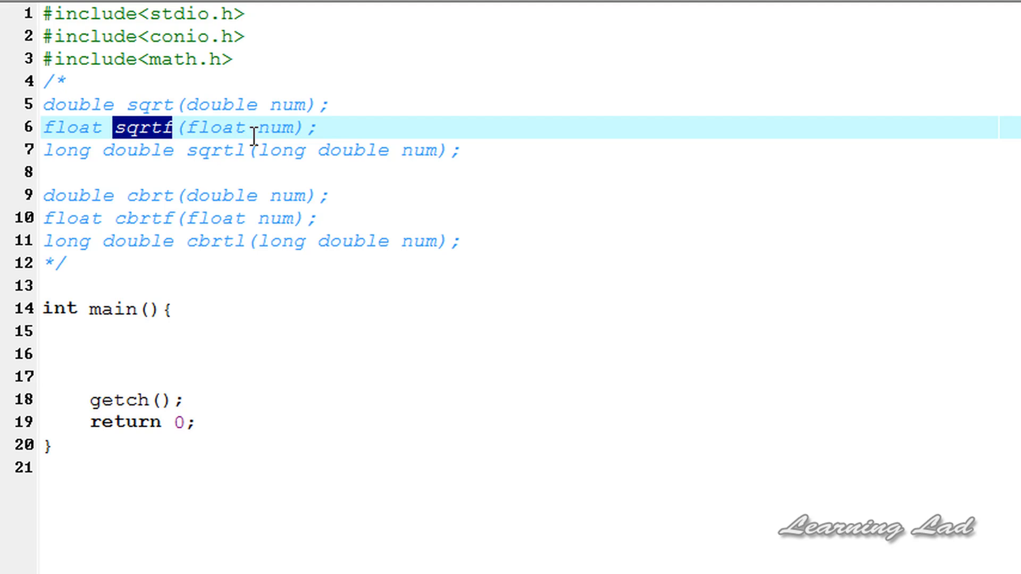
double_click(214, 150)
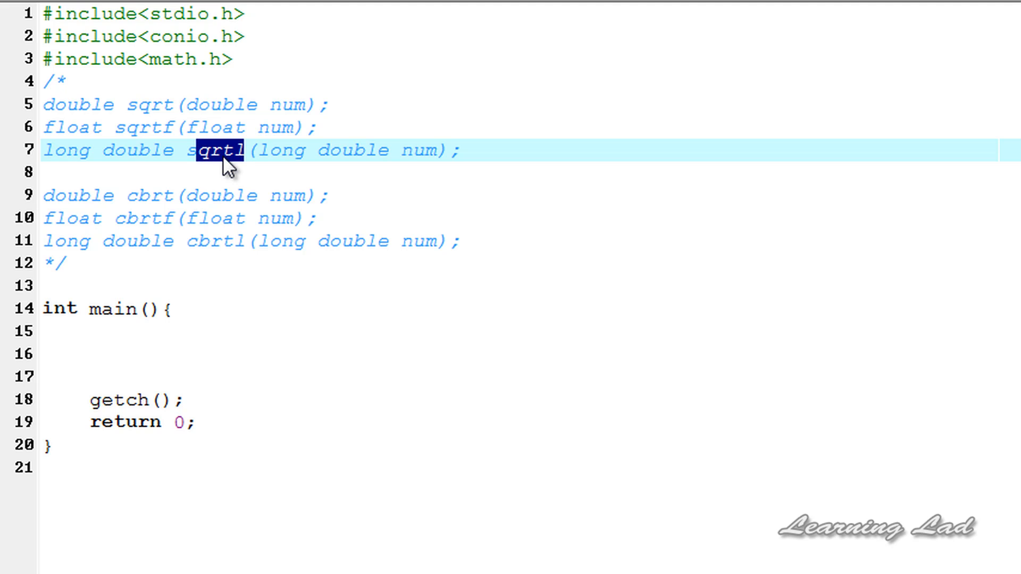
mouse_move(181, 105)
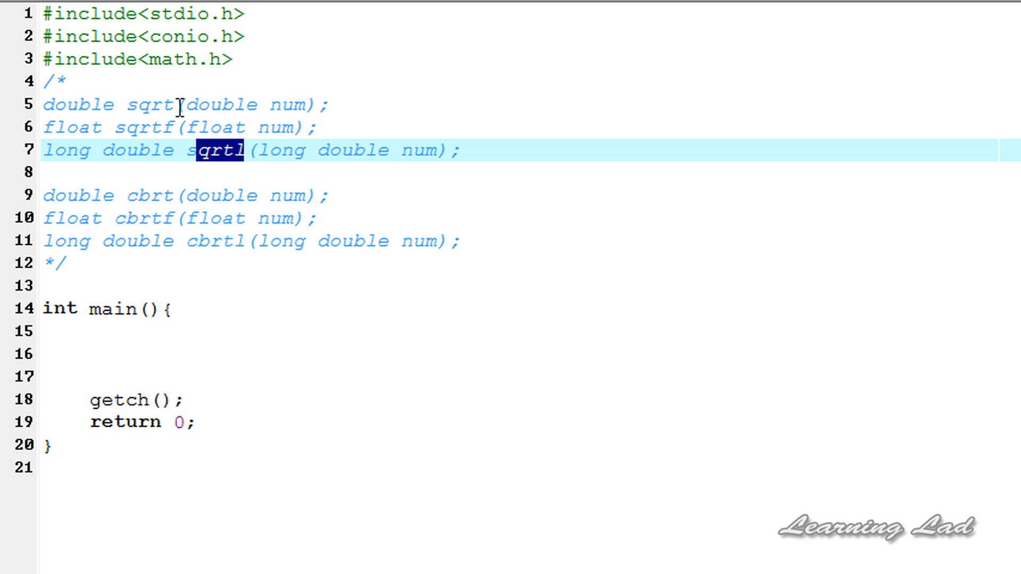
double_click(152, 104)
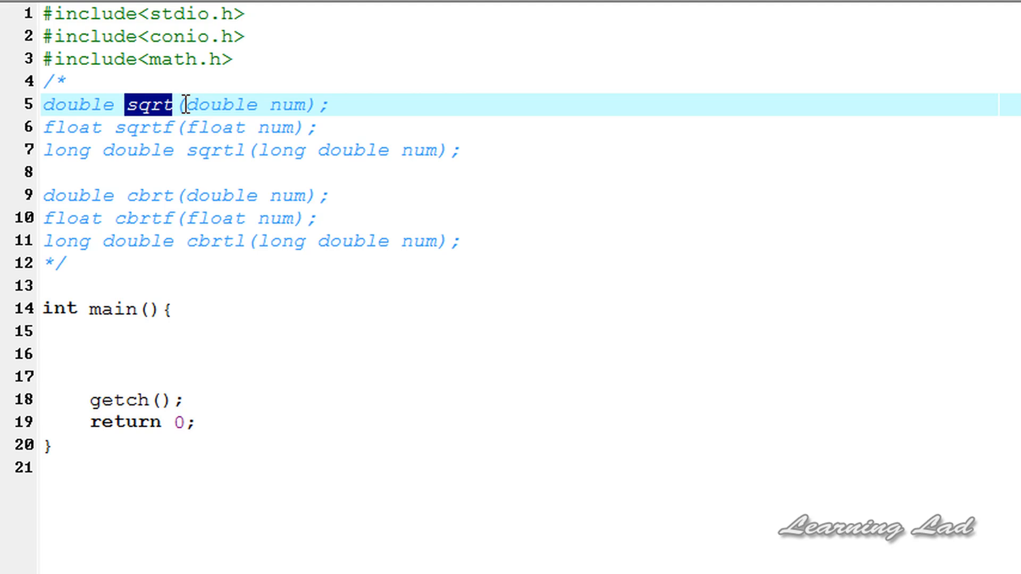
mouse_move(282, 105)
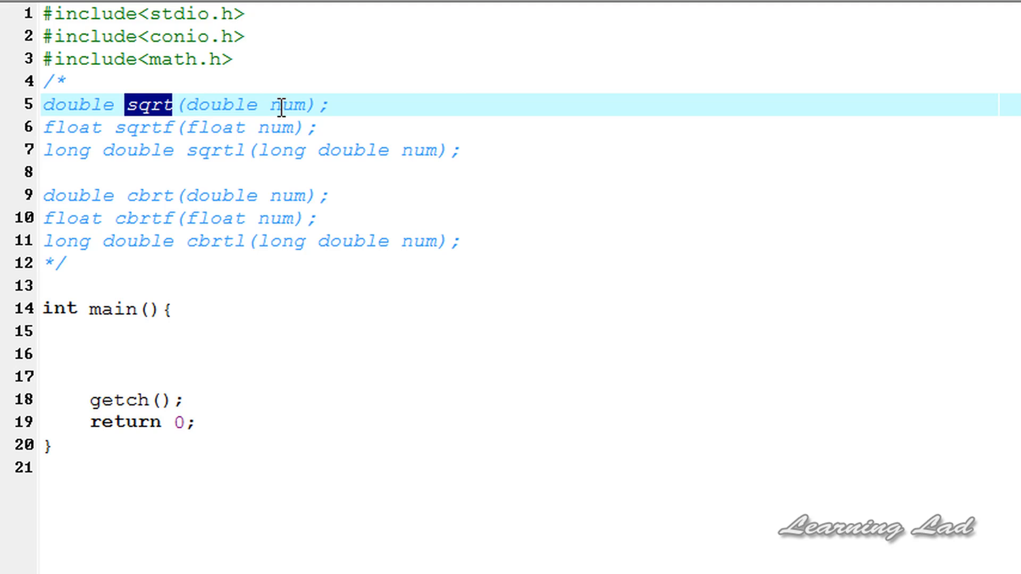
mouse_move(176, 113)
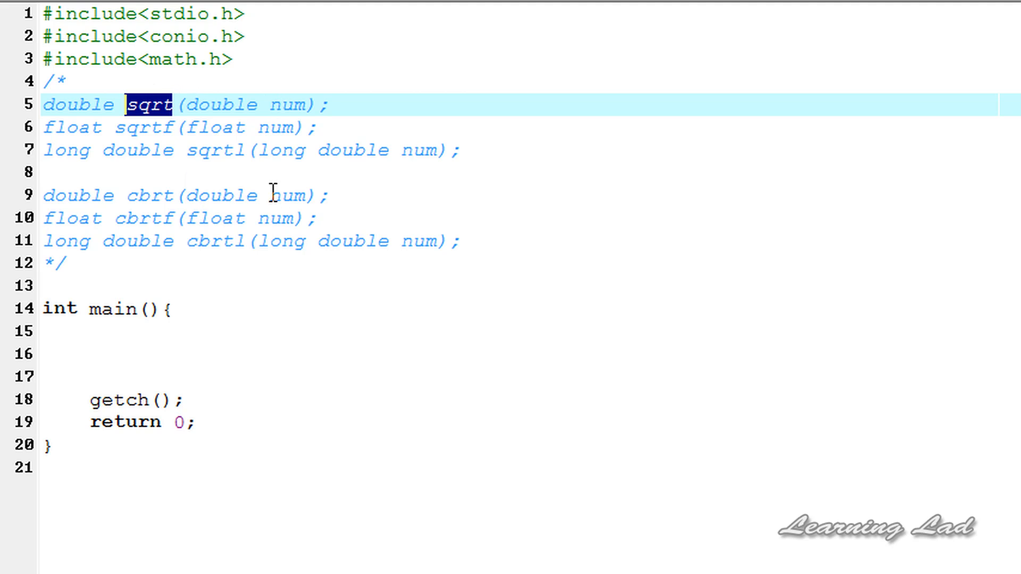
double_click(146, 196)
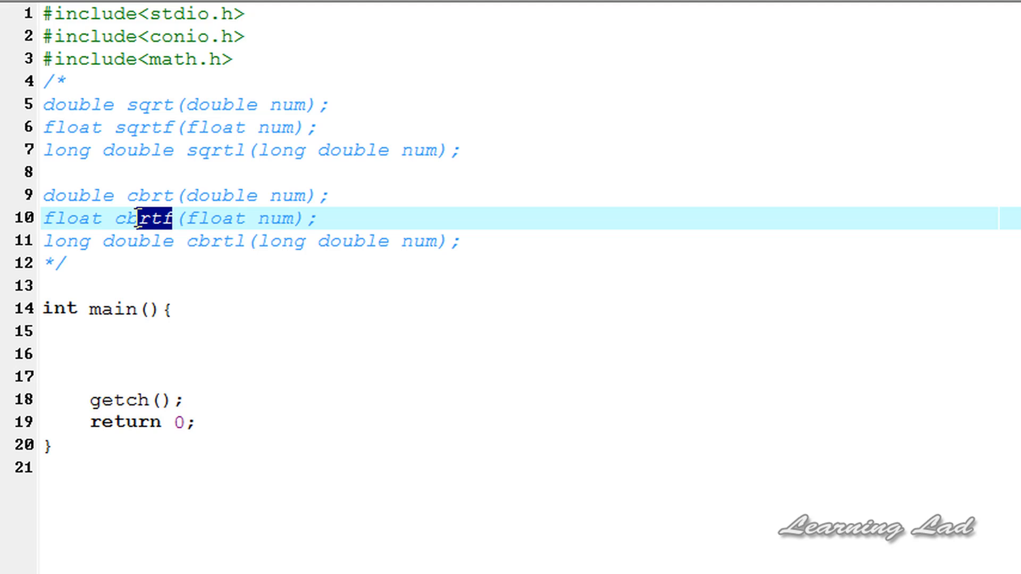
double_click(146, 217)
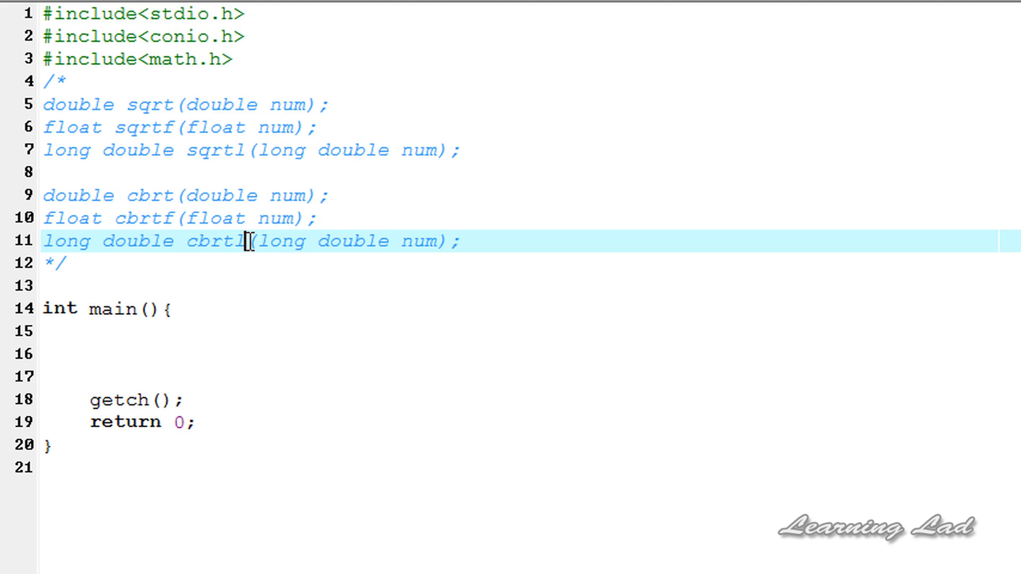
double_click(213, 241)
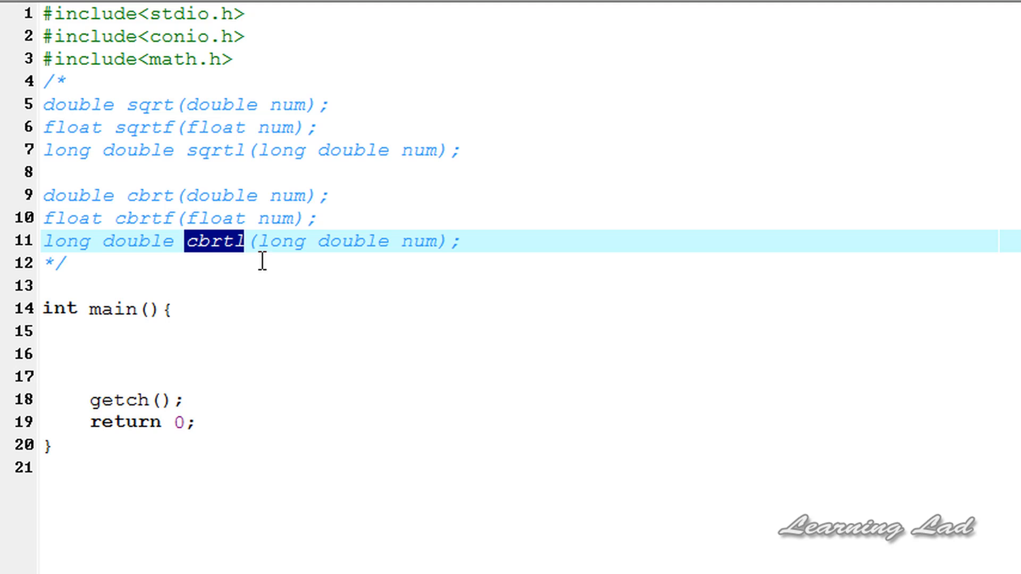
mouse_move(500, 249)
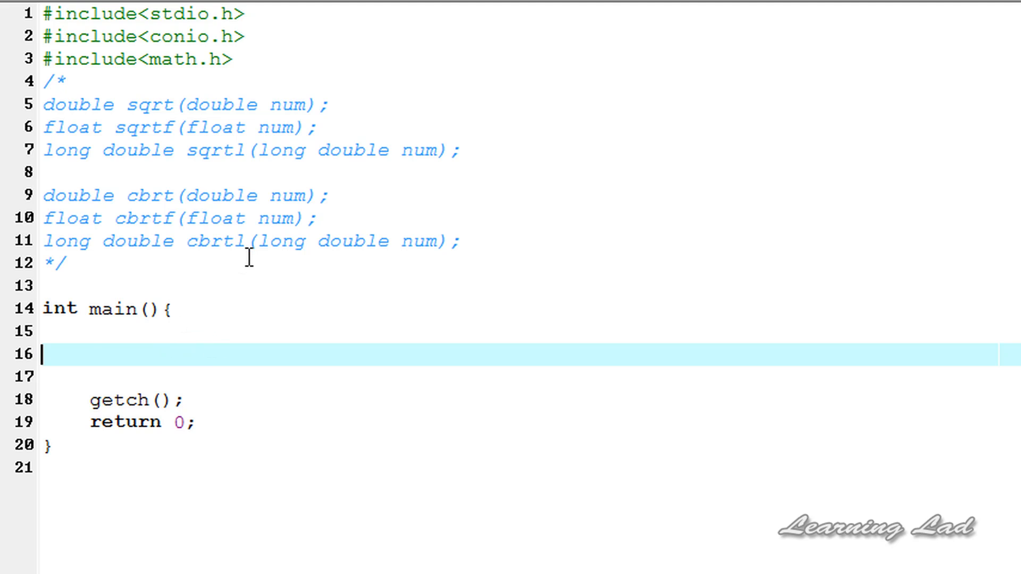
Write printf("square root of 16 is %f\n",sqrt(16)); as the first line of main.
key("Tab")
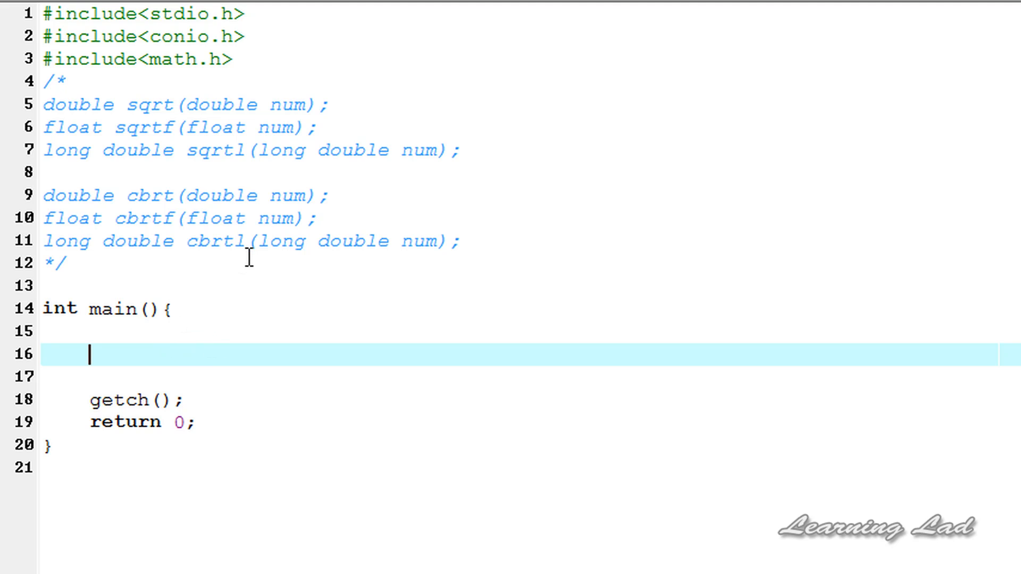
type("print")
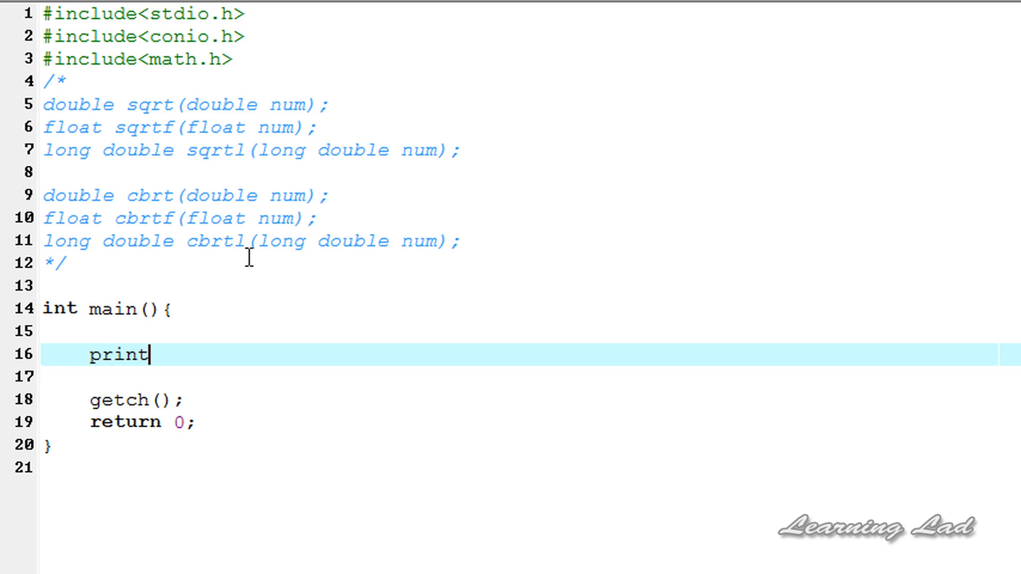
type("f(\"\");")
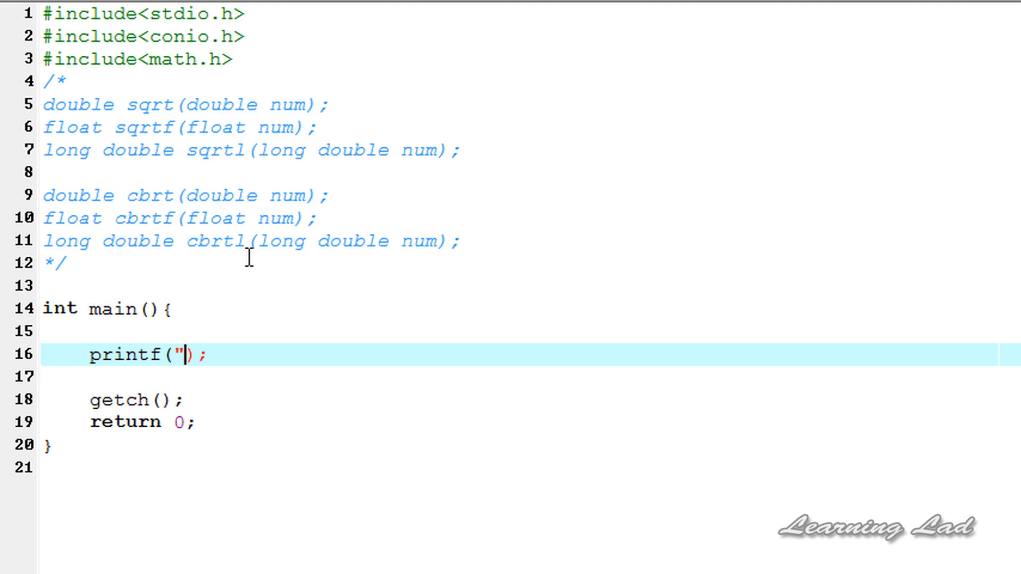
type("sq\"")
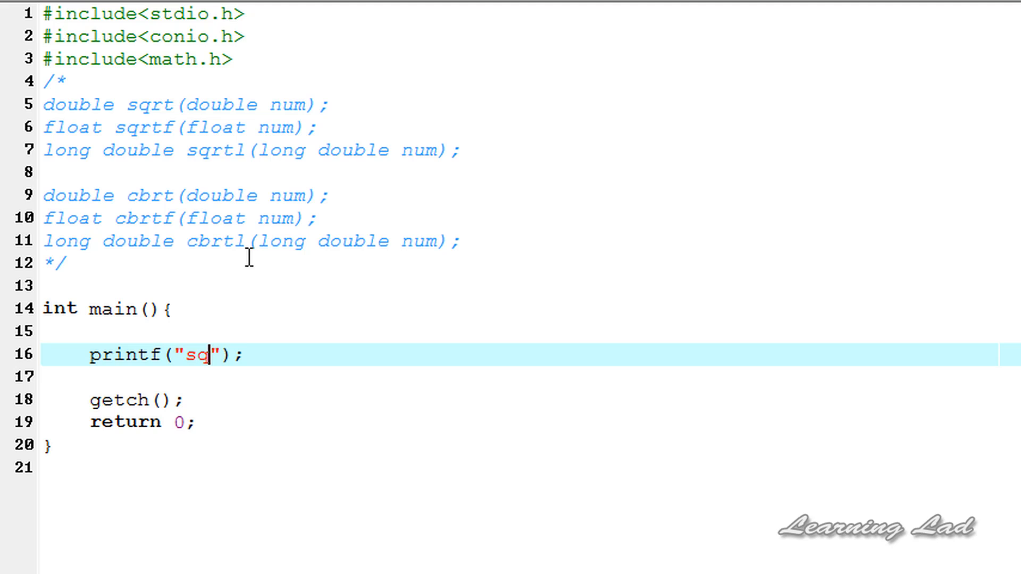
type("uare root o")
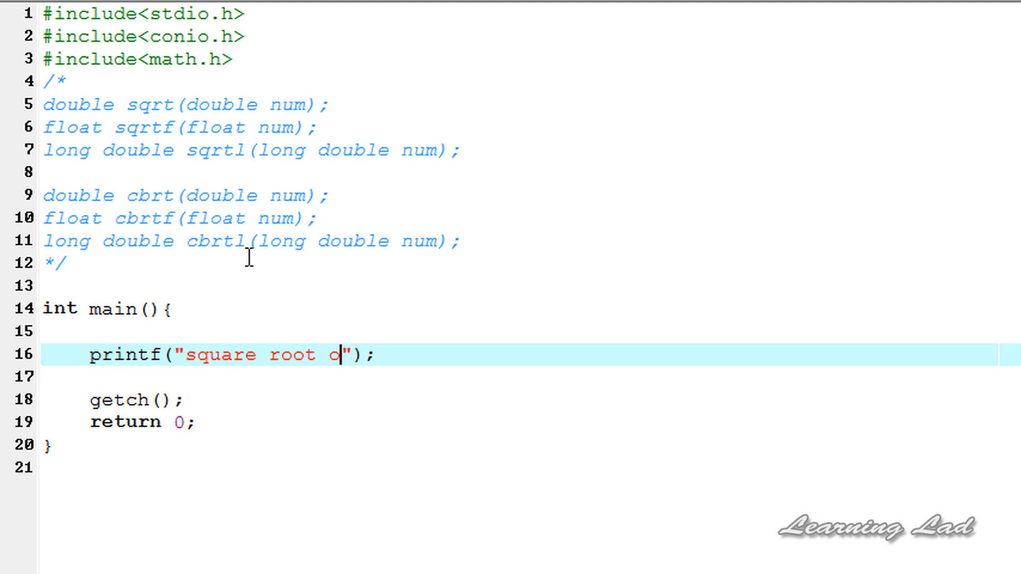
type("f")
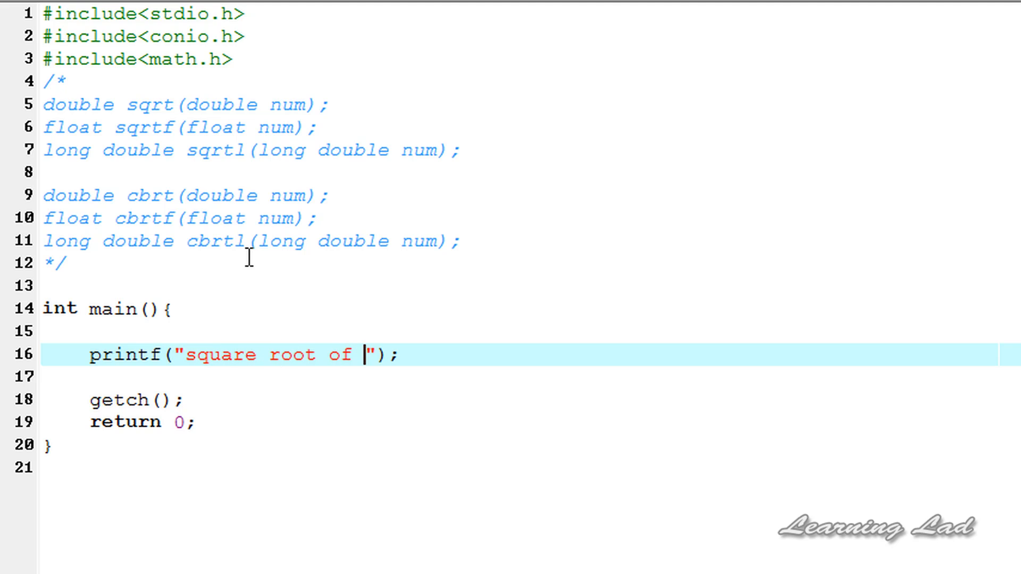
type("16")
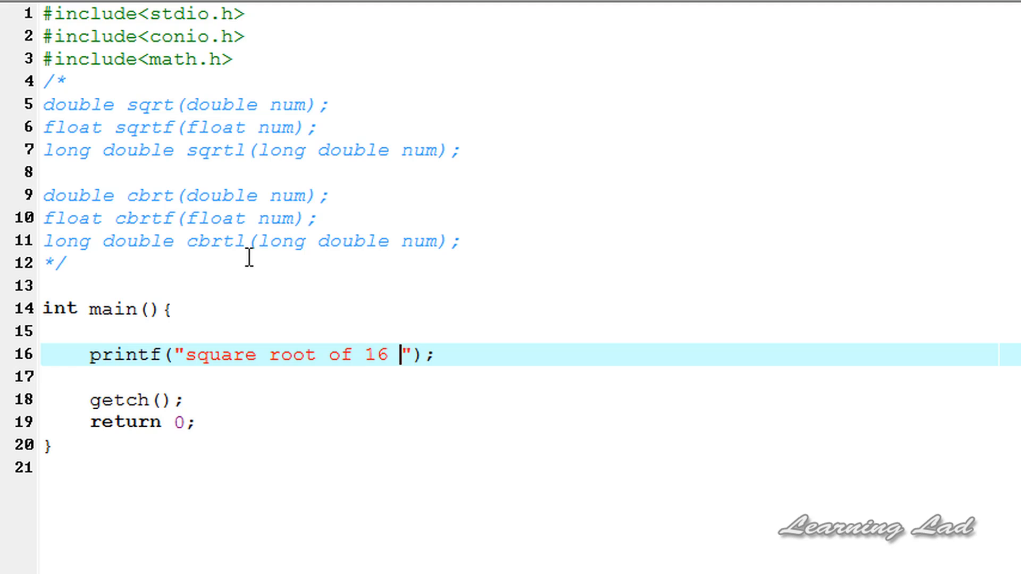
type("is %f\\")
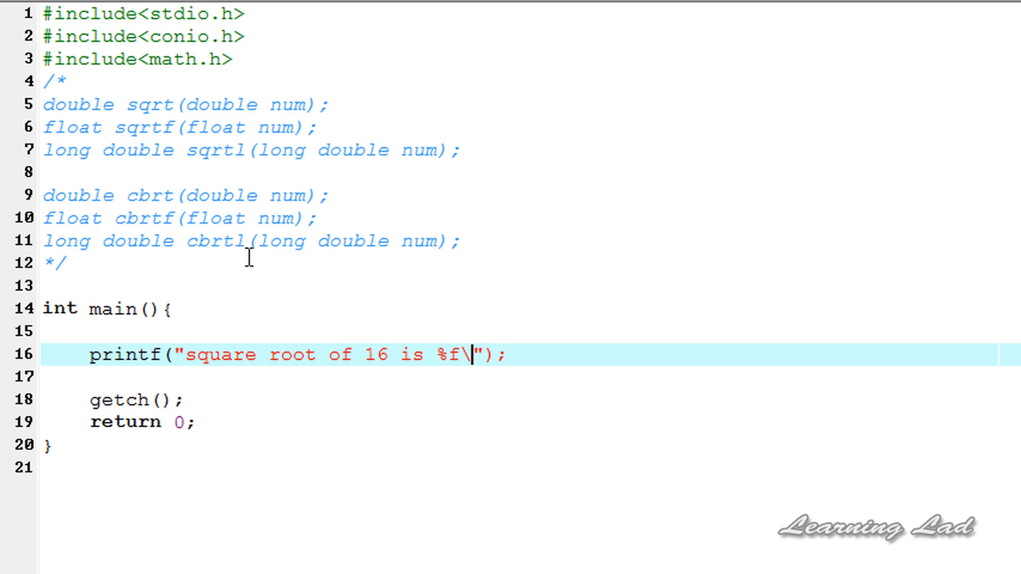
type("n")
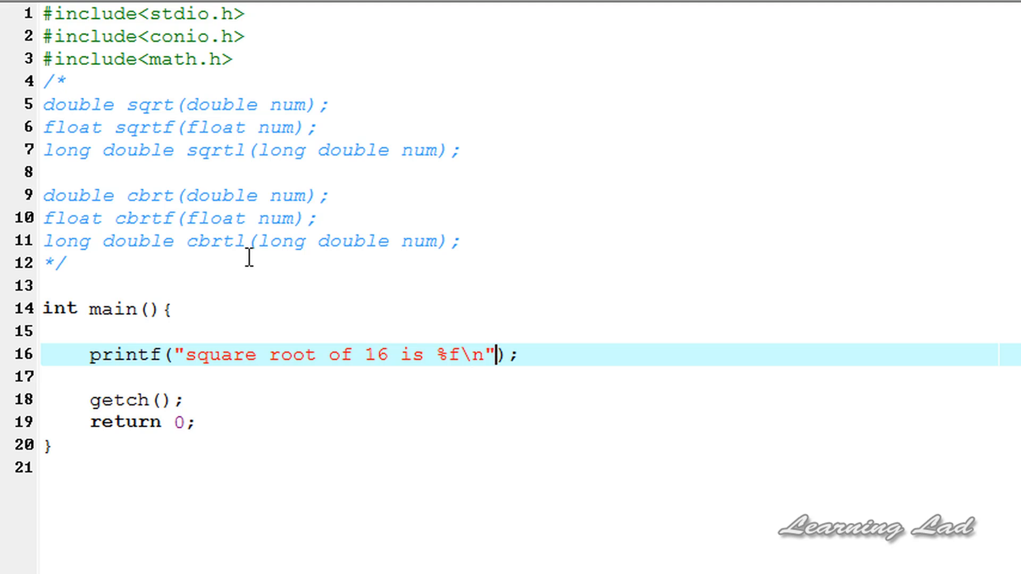
type(",s")
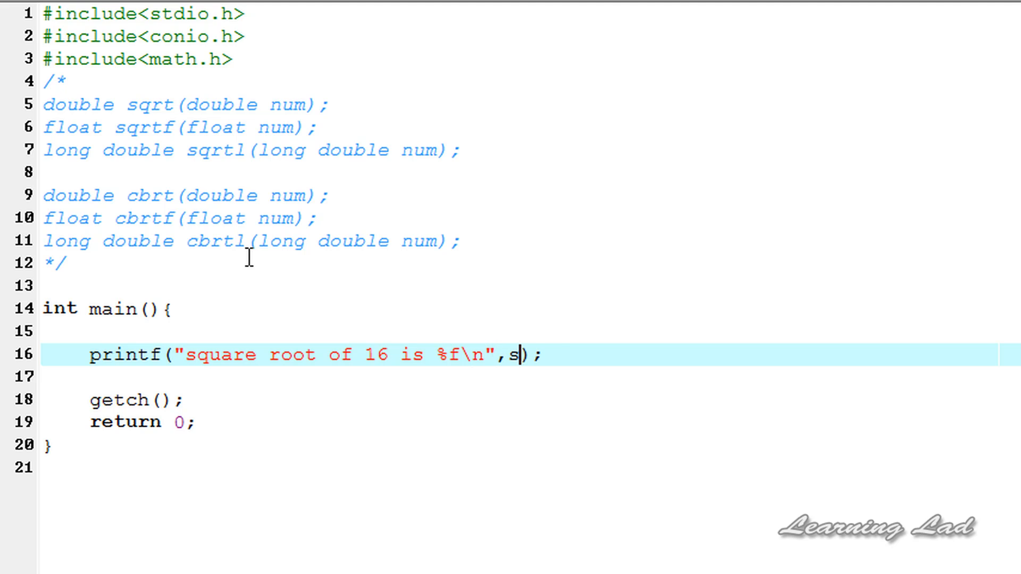
type("qrt(")
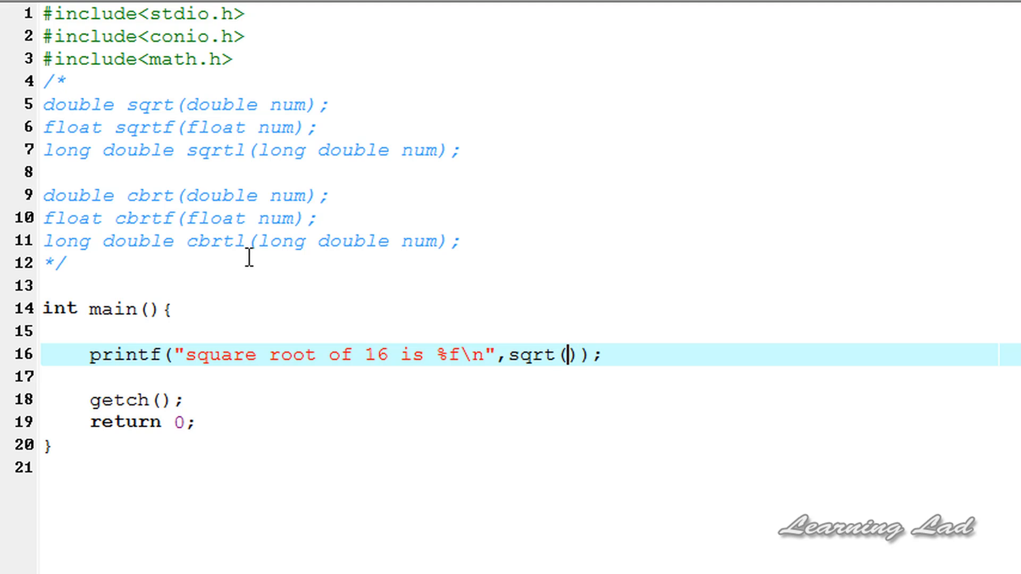
type("16")
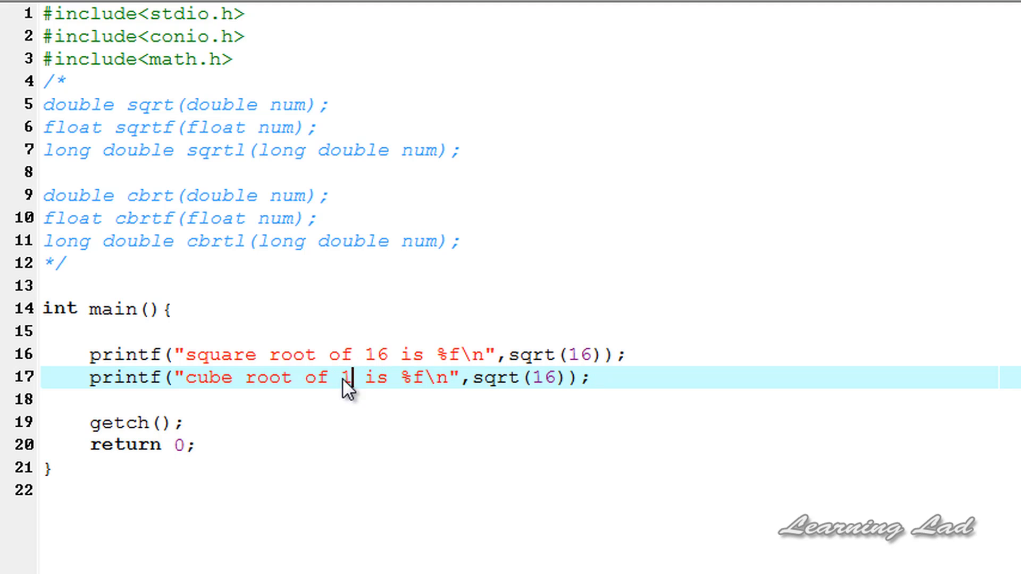
Edit the copied line to printf("cube root of 125 is %f\n",cbrt(125));.
type("25")
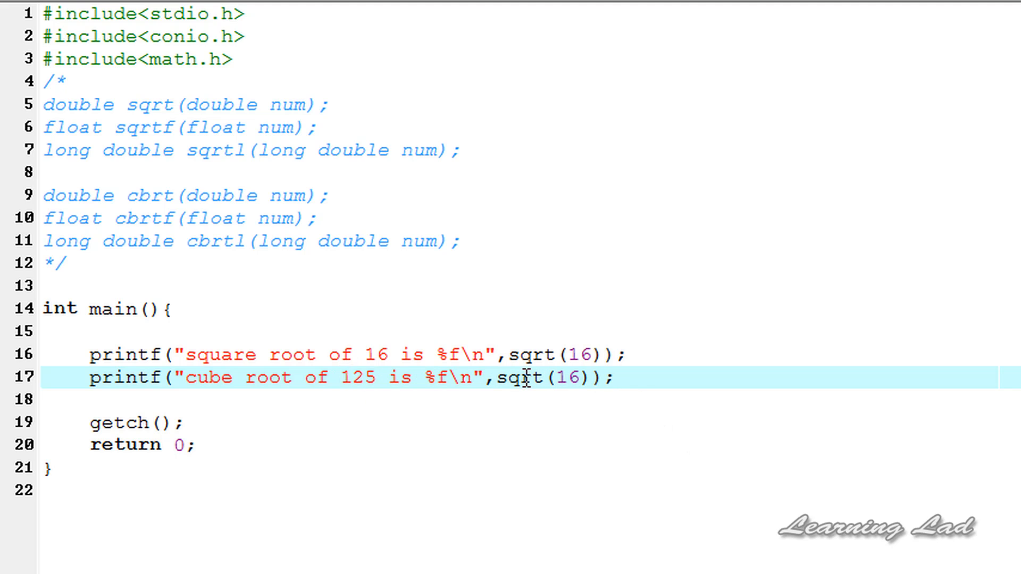
double_click(514, 378)
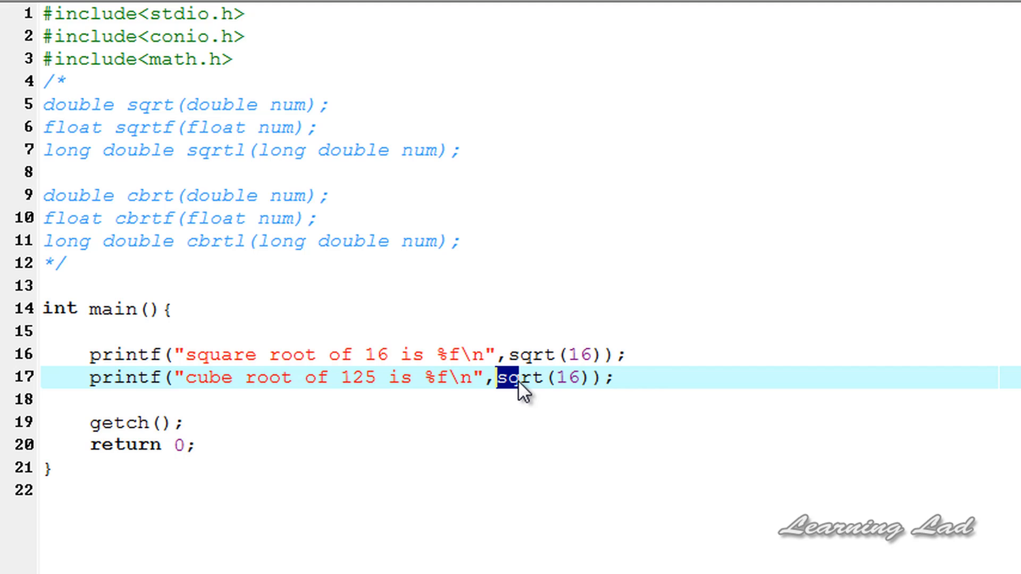
type("cbrt")
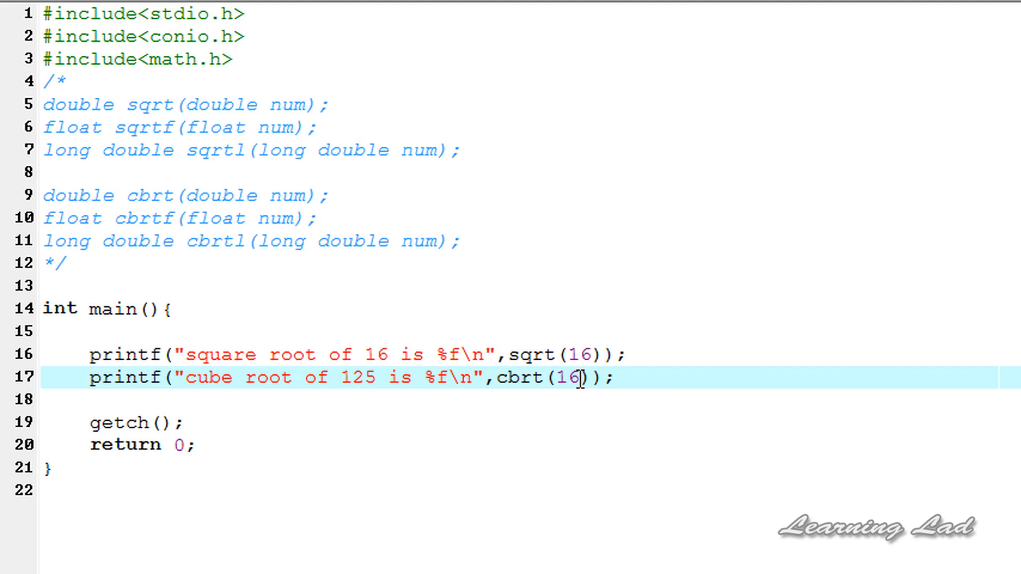
key("Backspace")
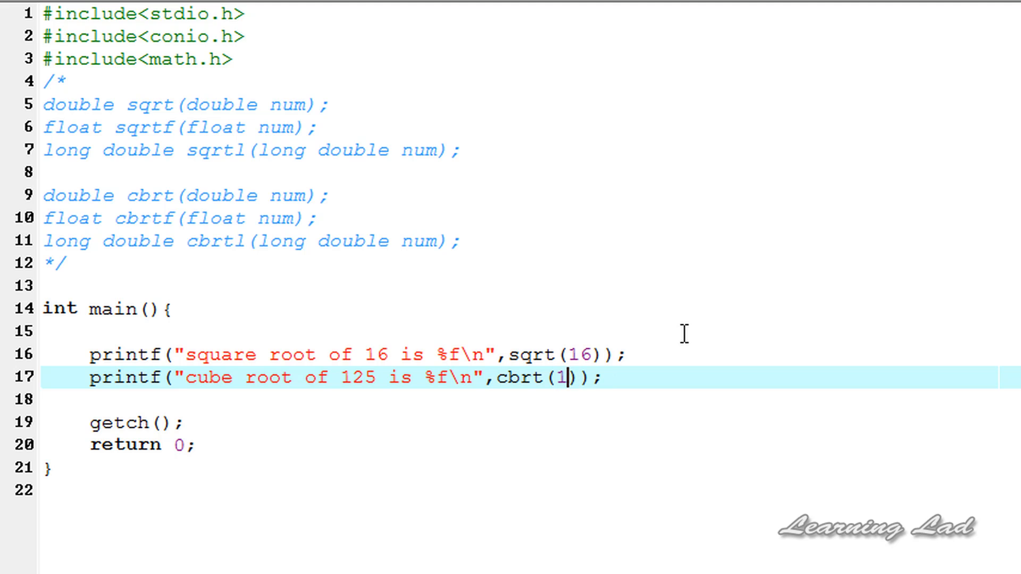
type("25")
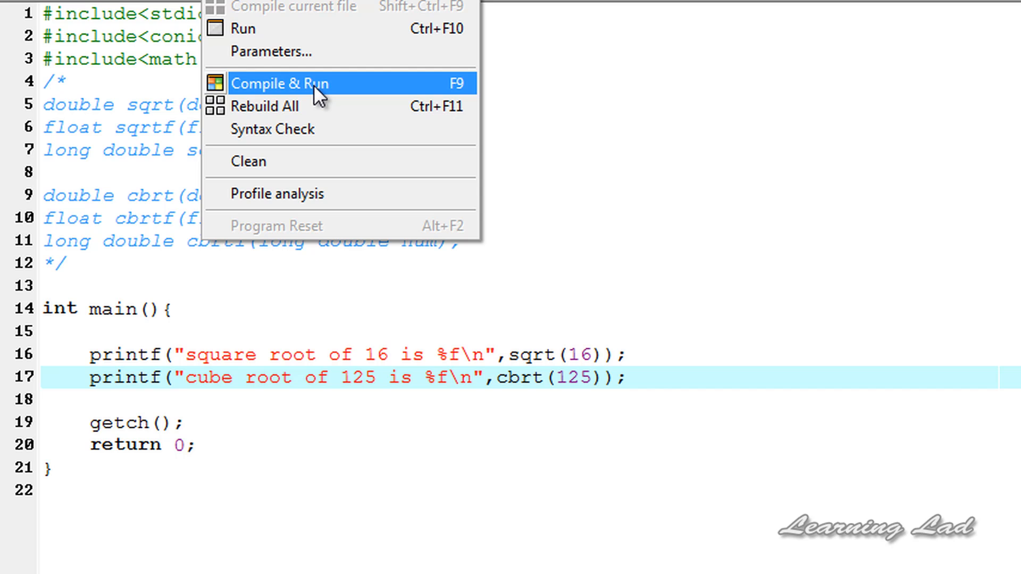
Compile and run, see 4.000000 and 5.000000 printed, then close the console.
left_click(280, 83)
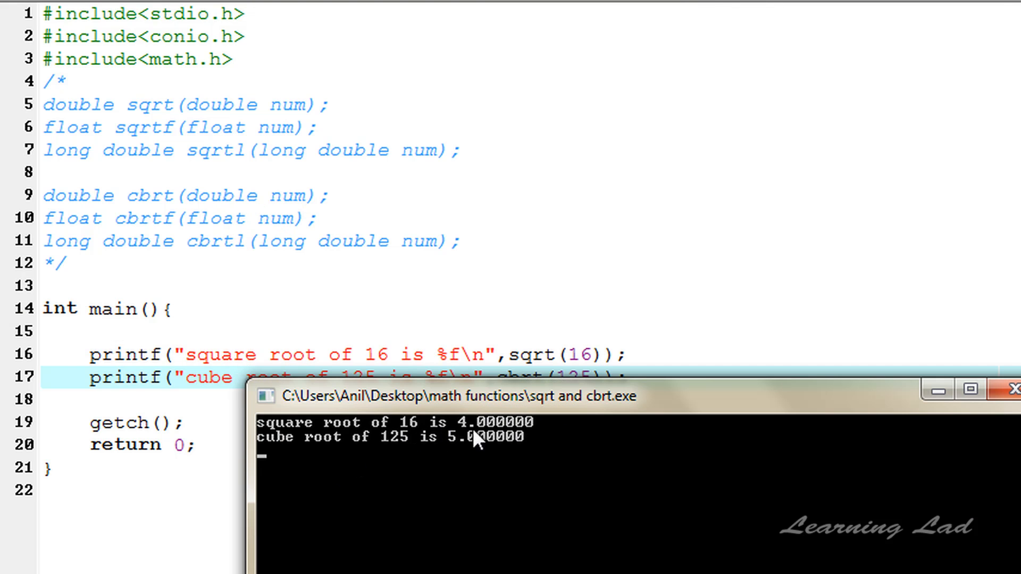
mouse_move(374, 454)
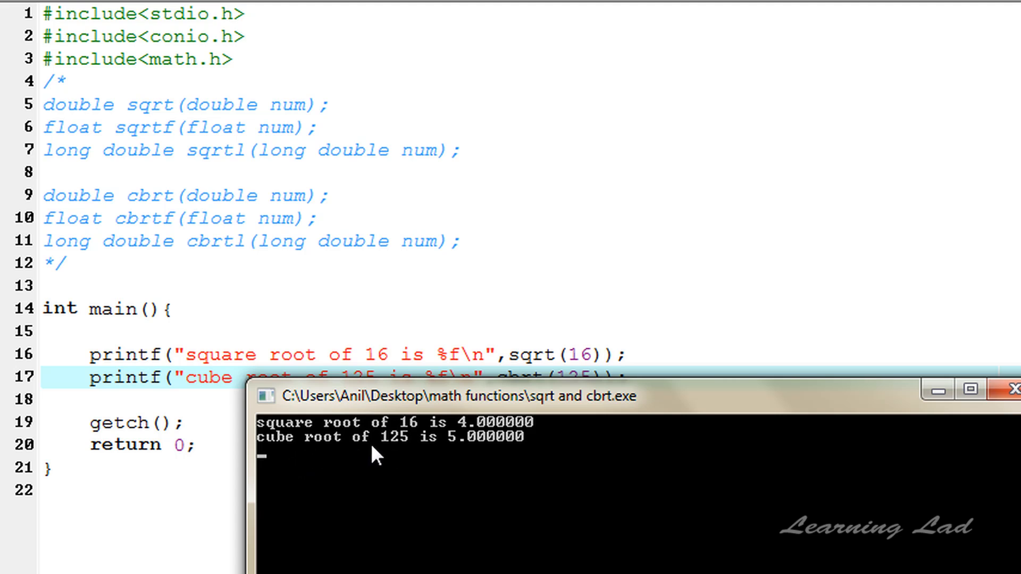
mouse_move(657, 379)
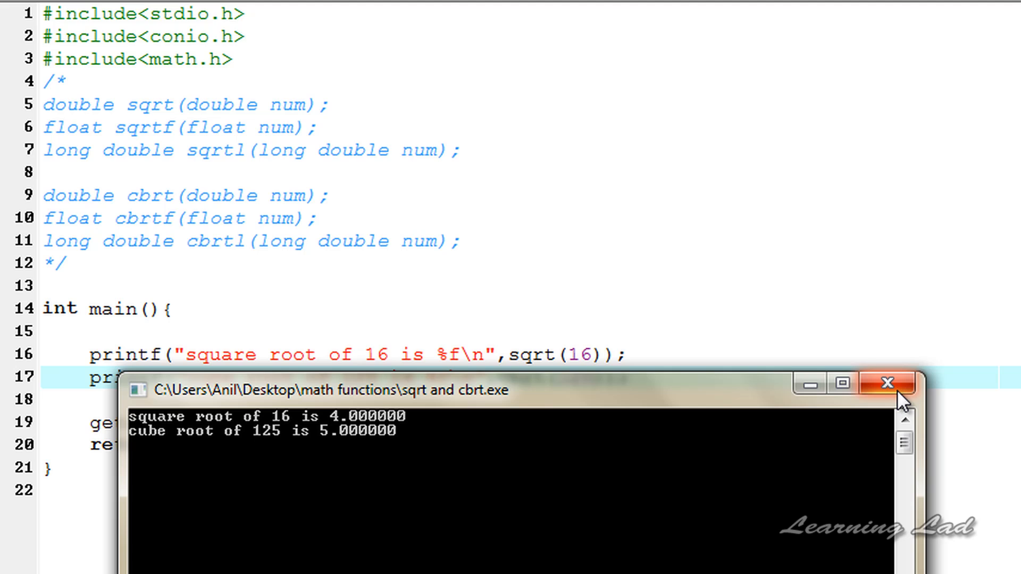
mouse_move(700, 408)
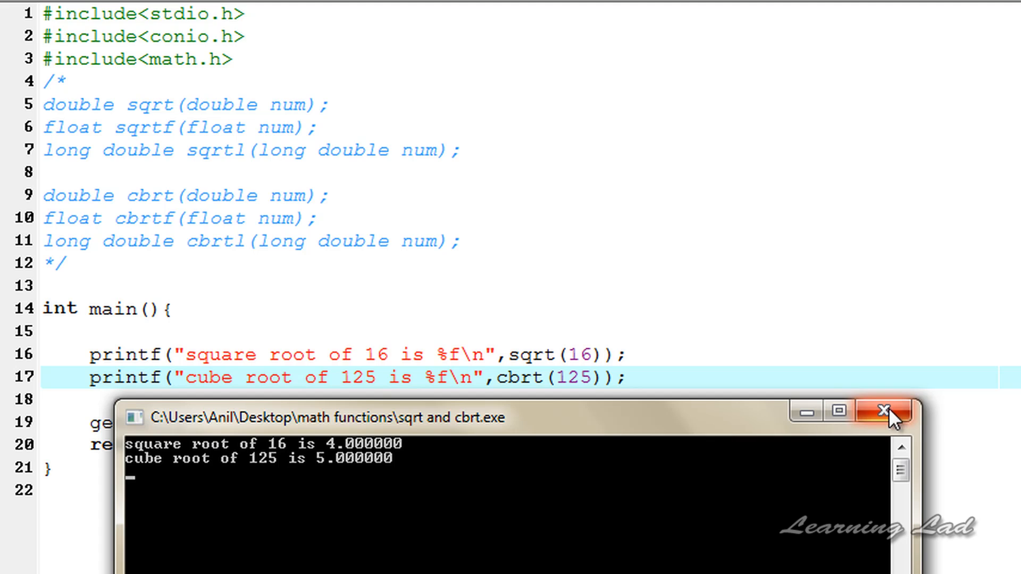
left_click(883, 410)
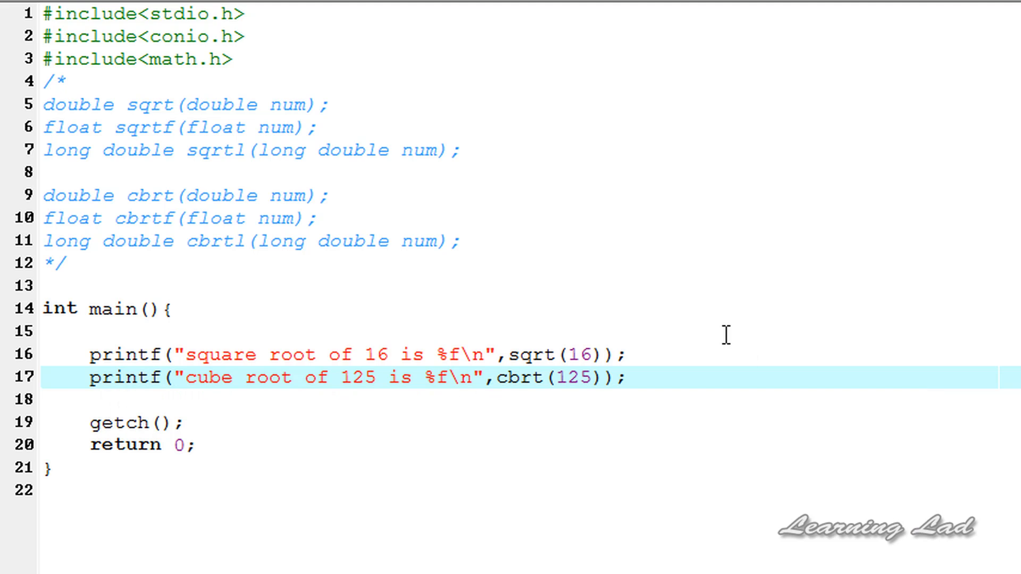